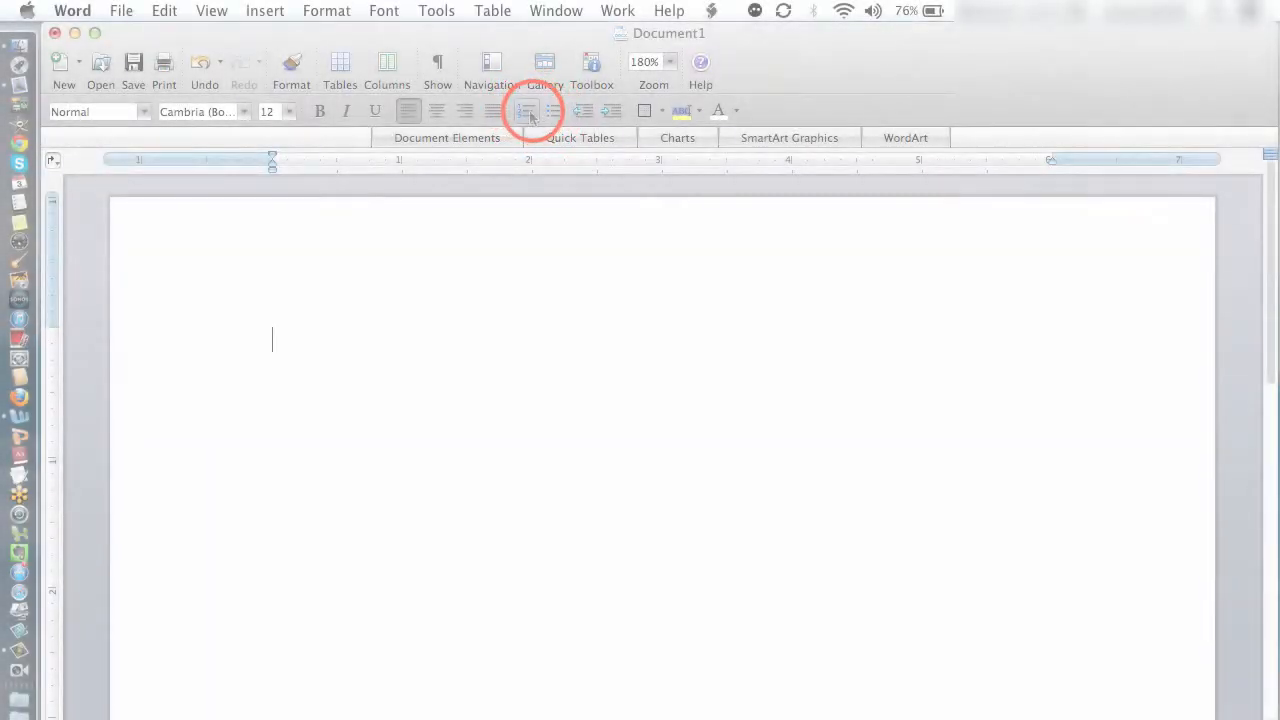
Turn on numbering and enter the items Technology, Sales and Service
click(523, 110)
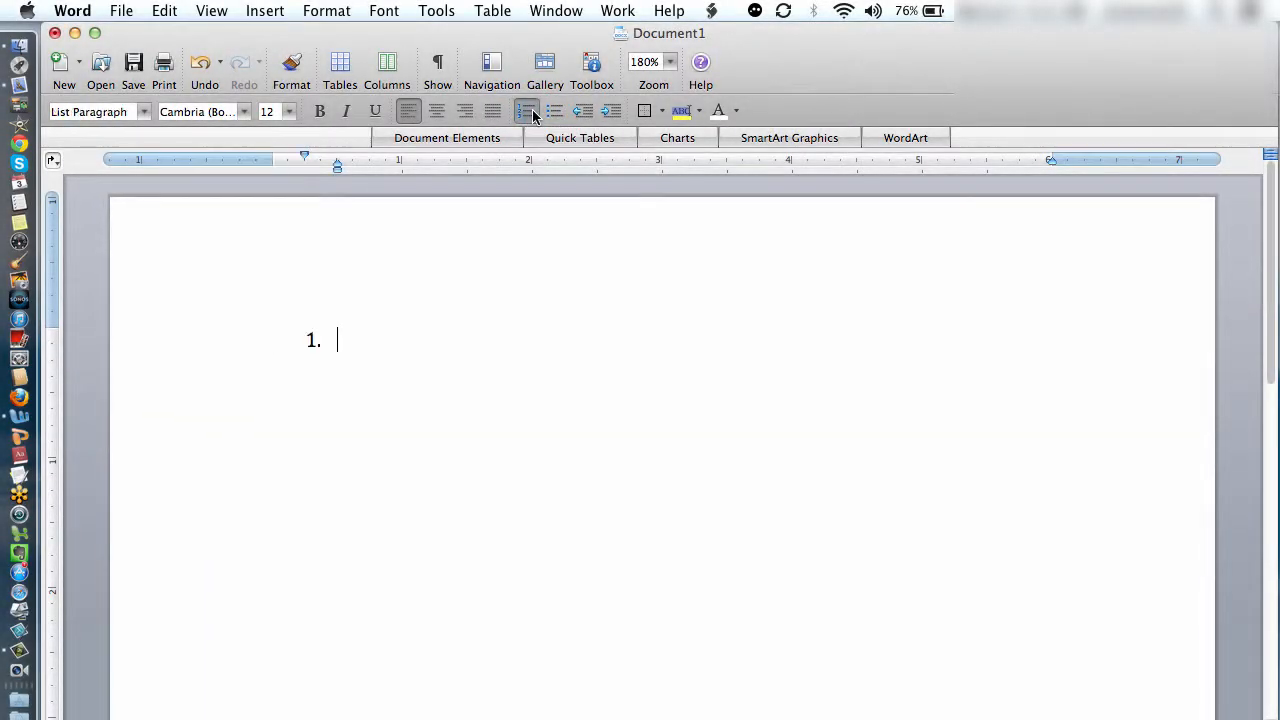
mouse_move(527, 110)
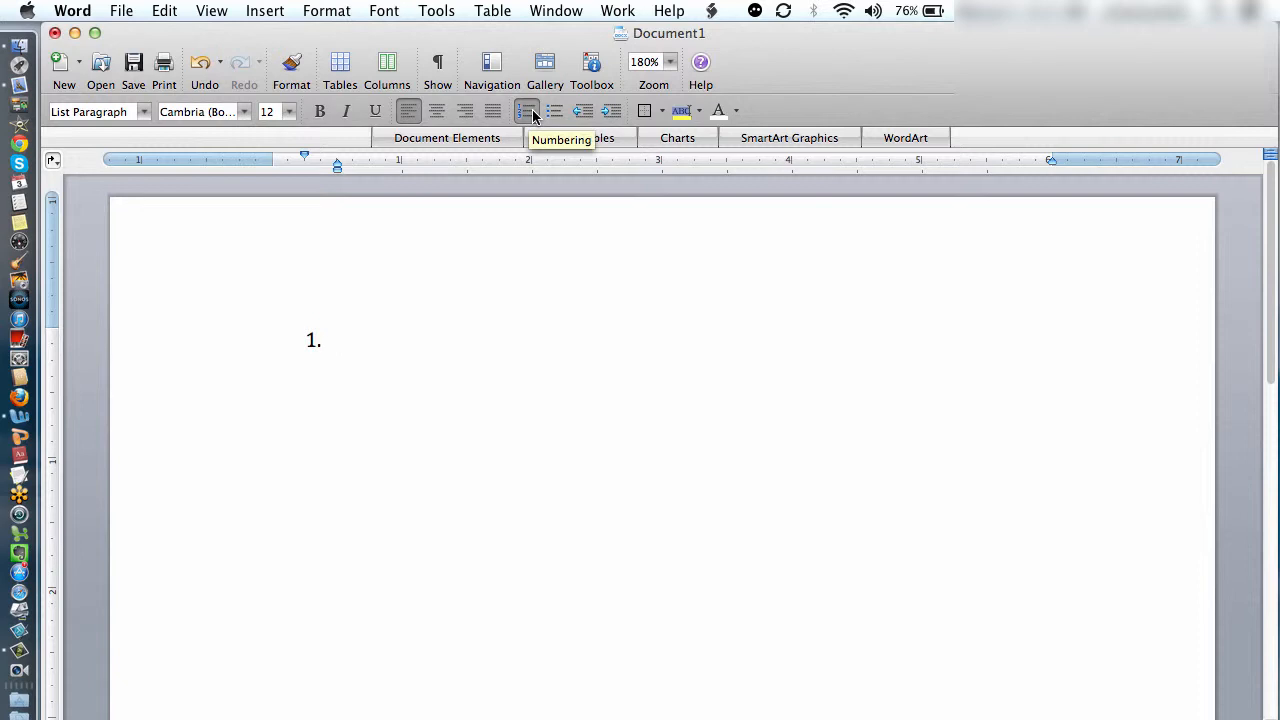
text(Technology)
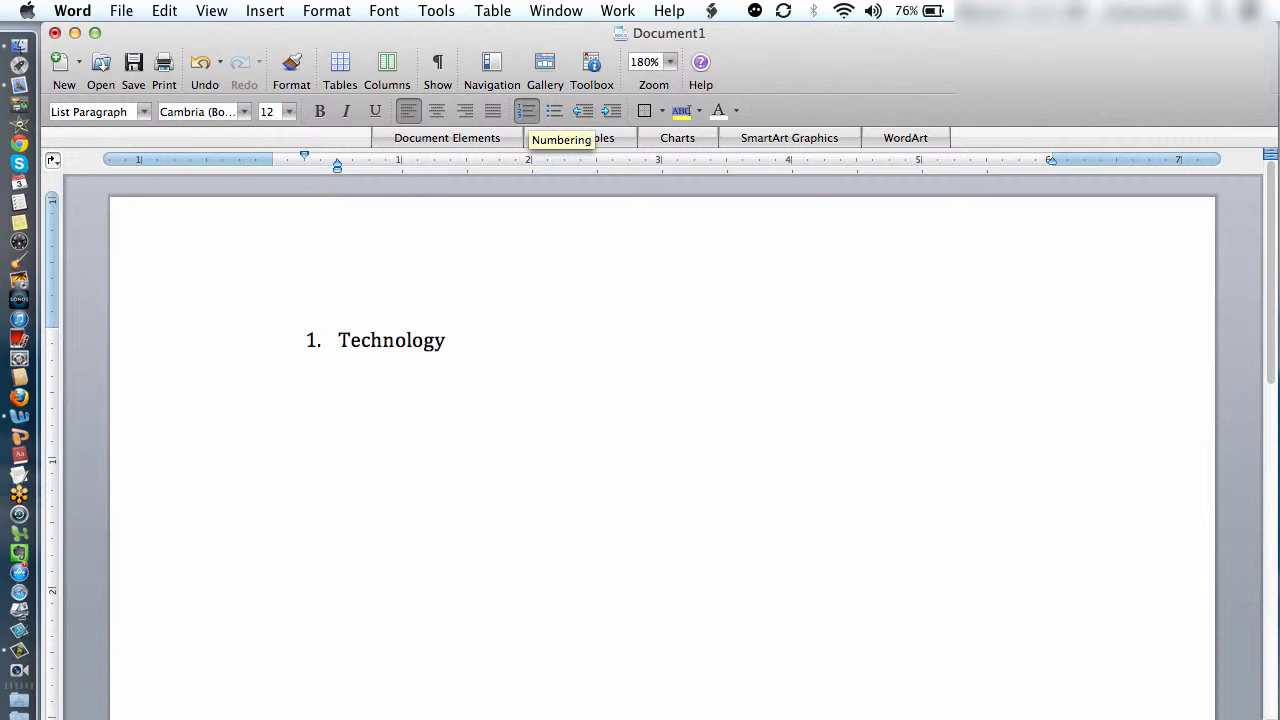
text(Sales)
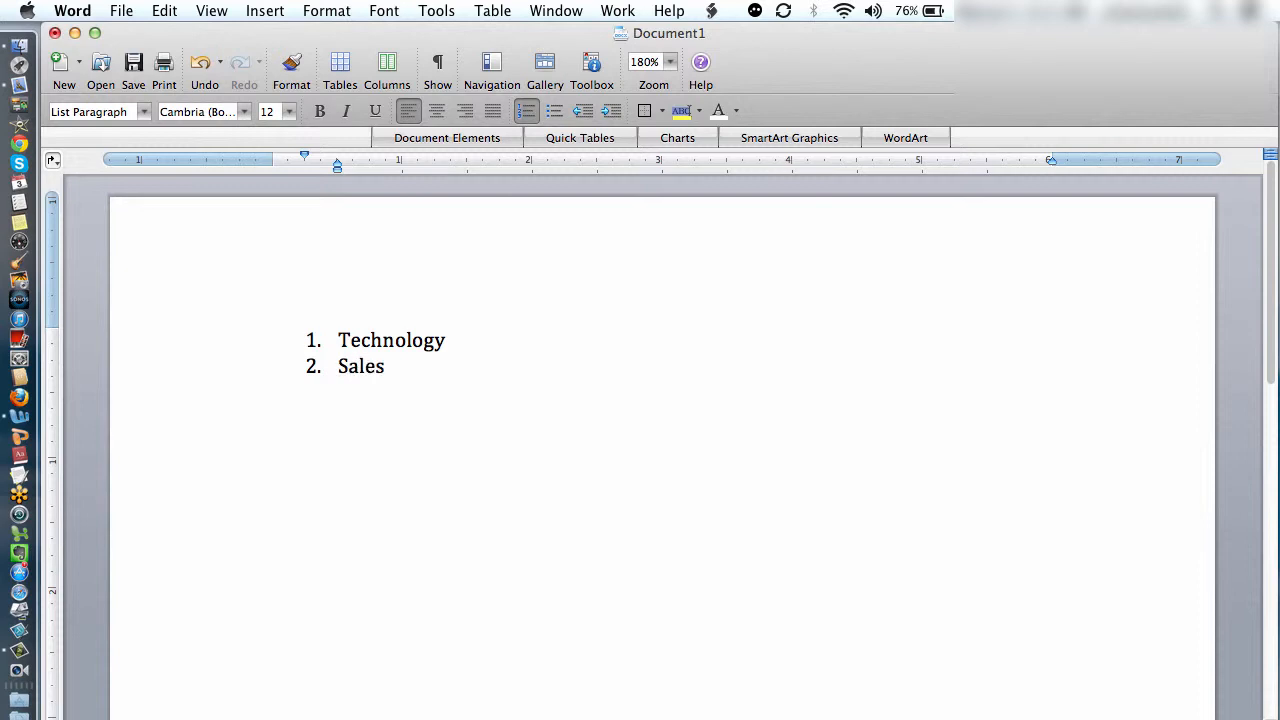
text(Ser)
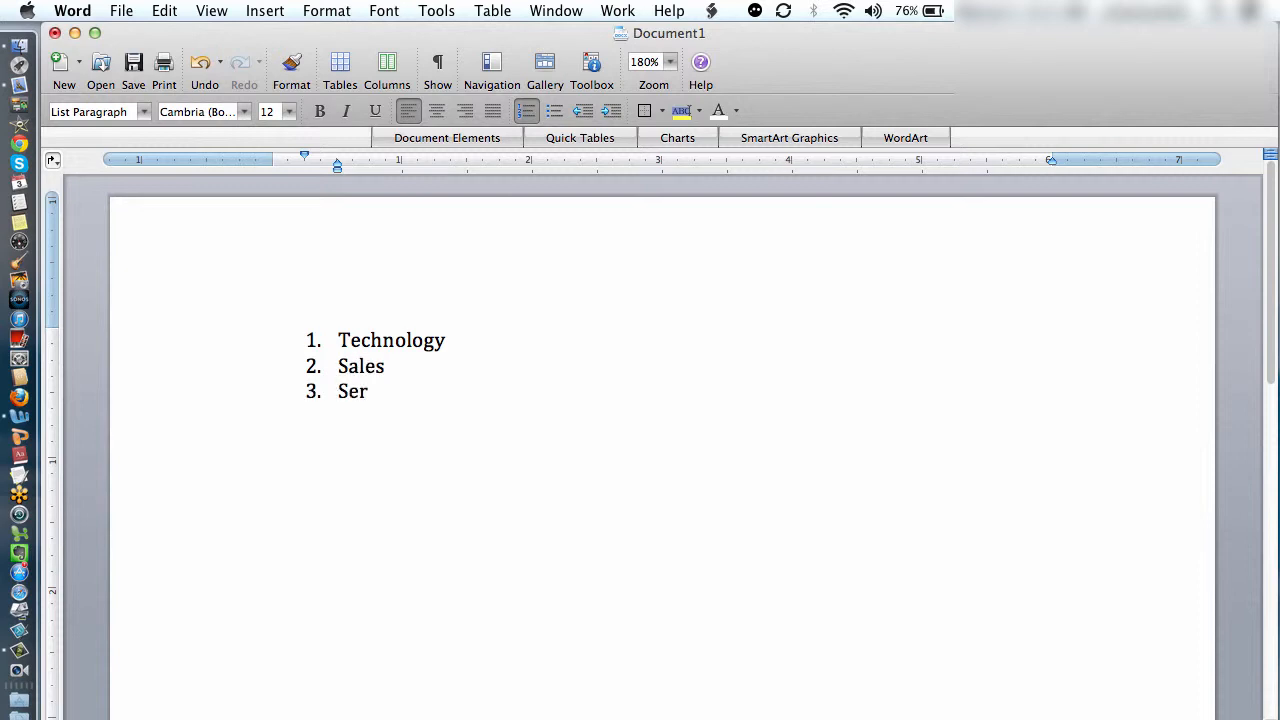
text(vice)
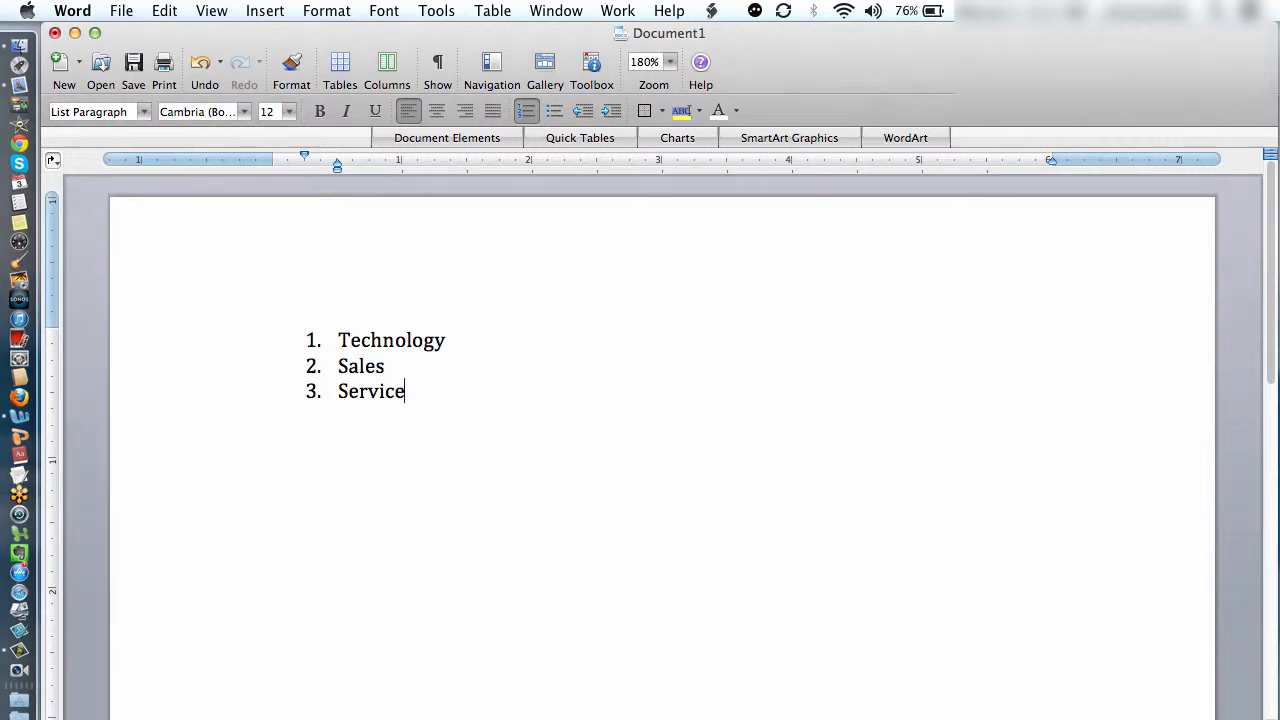
Insert a new item after Technology and demote it to a lettered subitem
key(return)
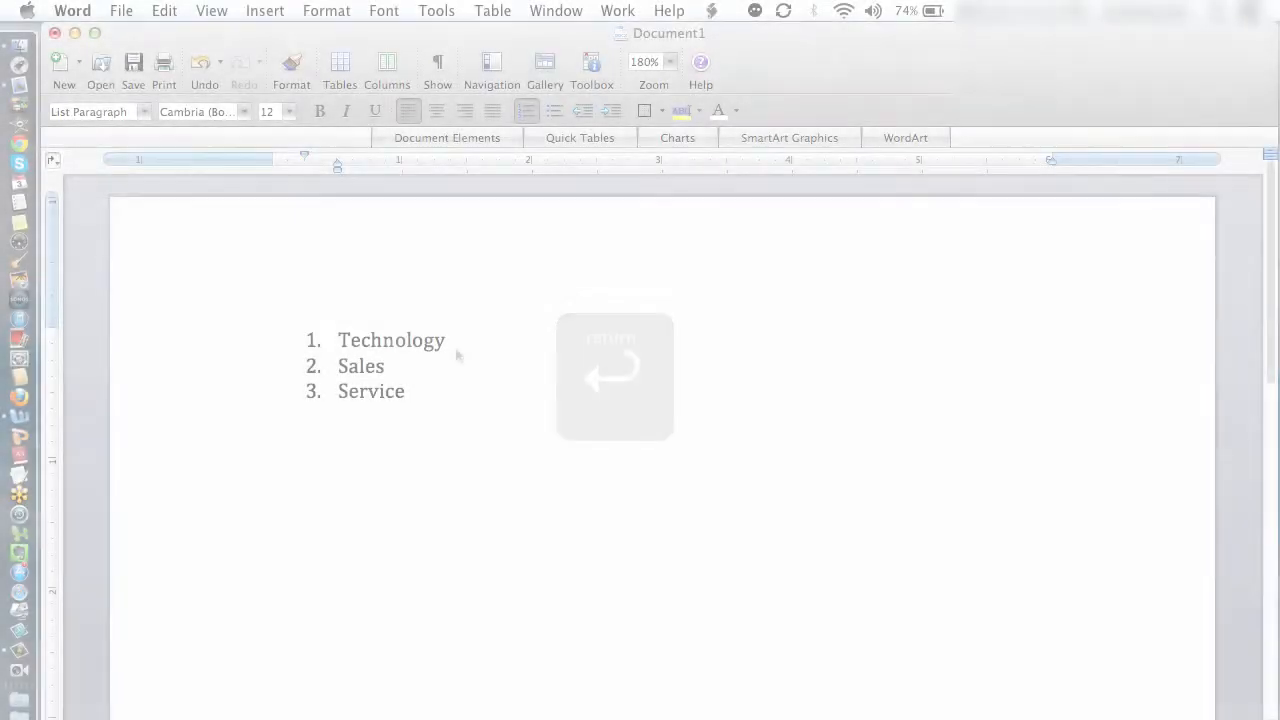
key(Tab)
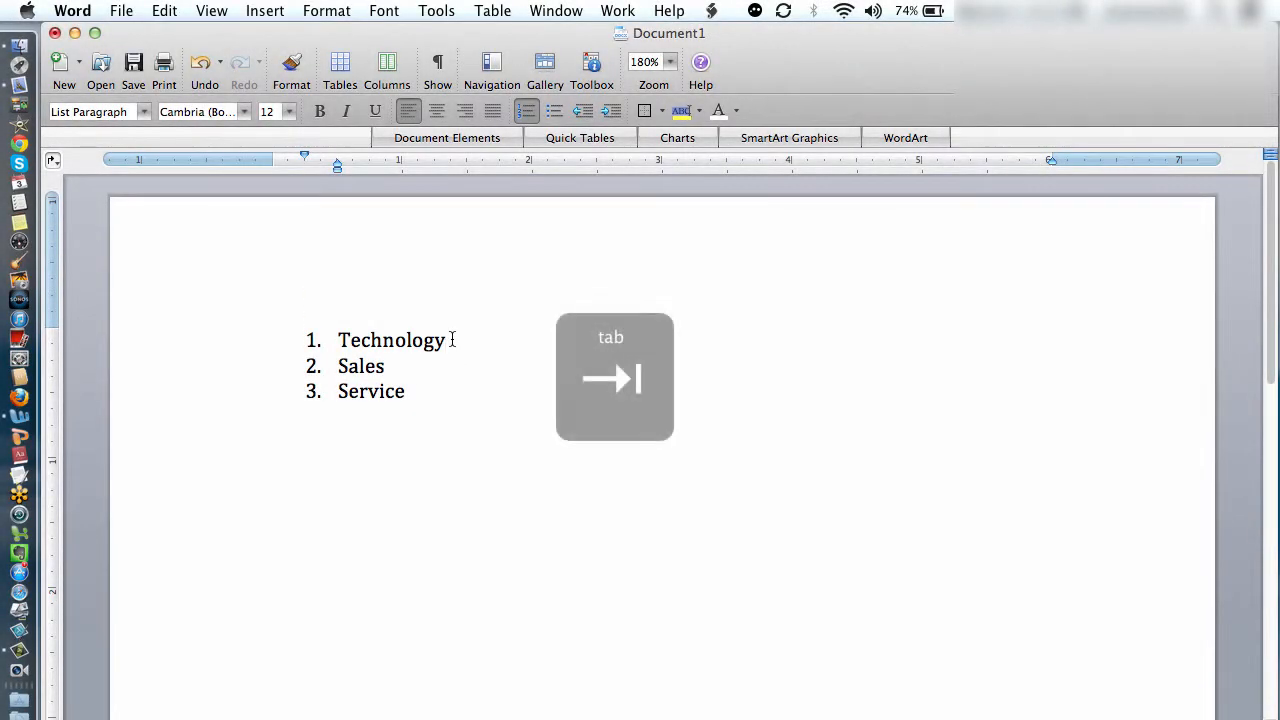
key(enter)
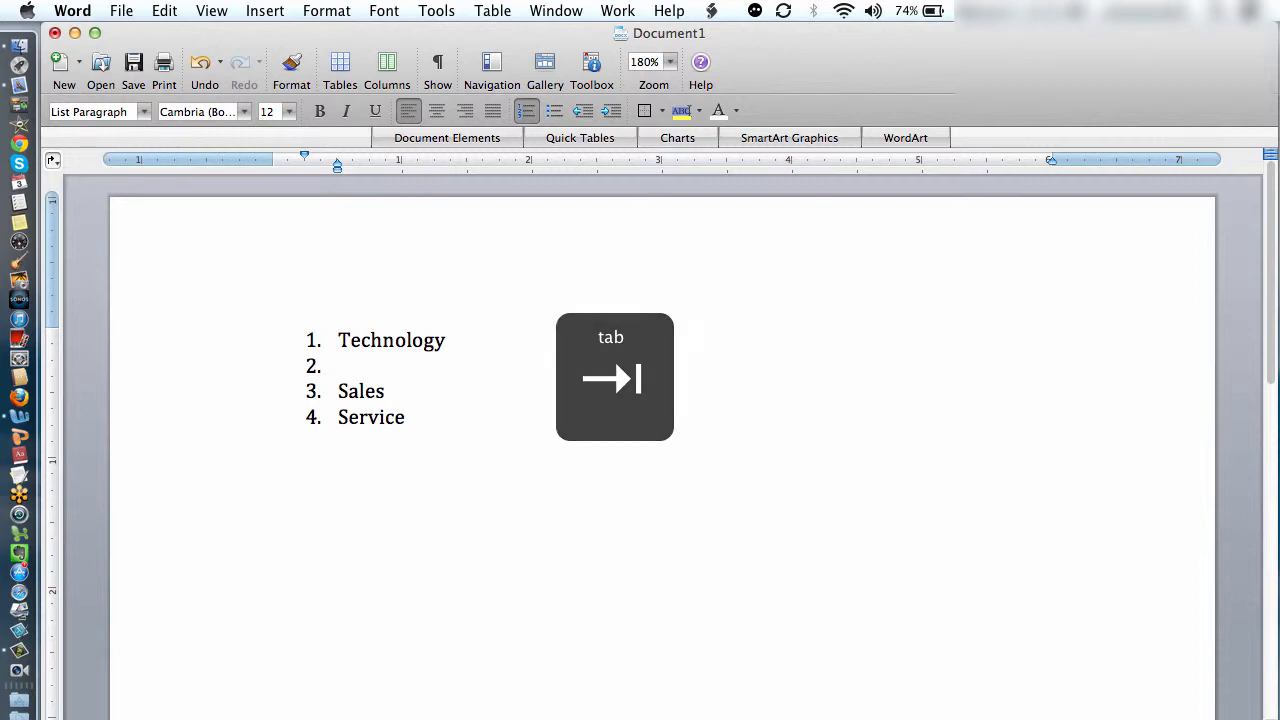
key(tab)
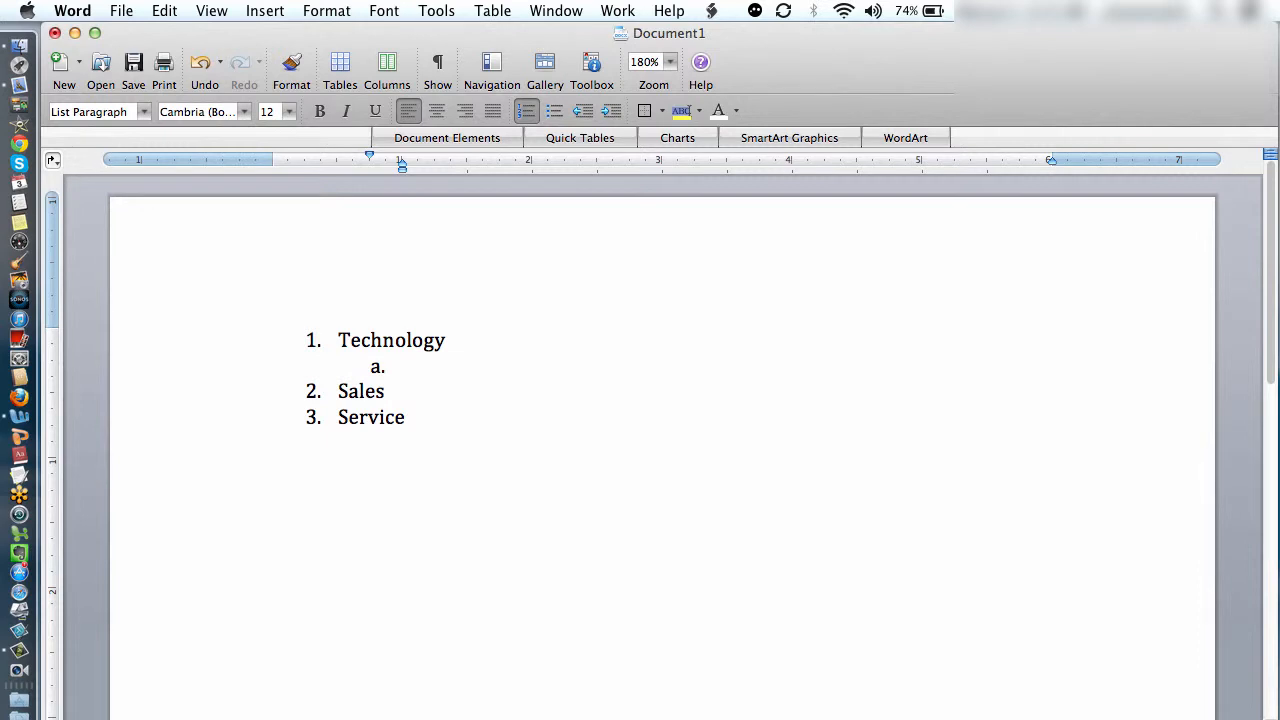
Type 'Requirements: Create a paper-less 100% web-based process to set up new accounts.'
text(Requi)
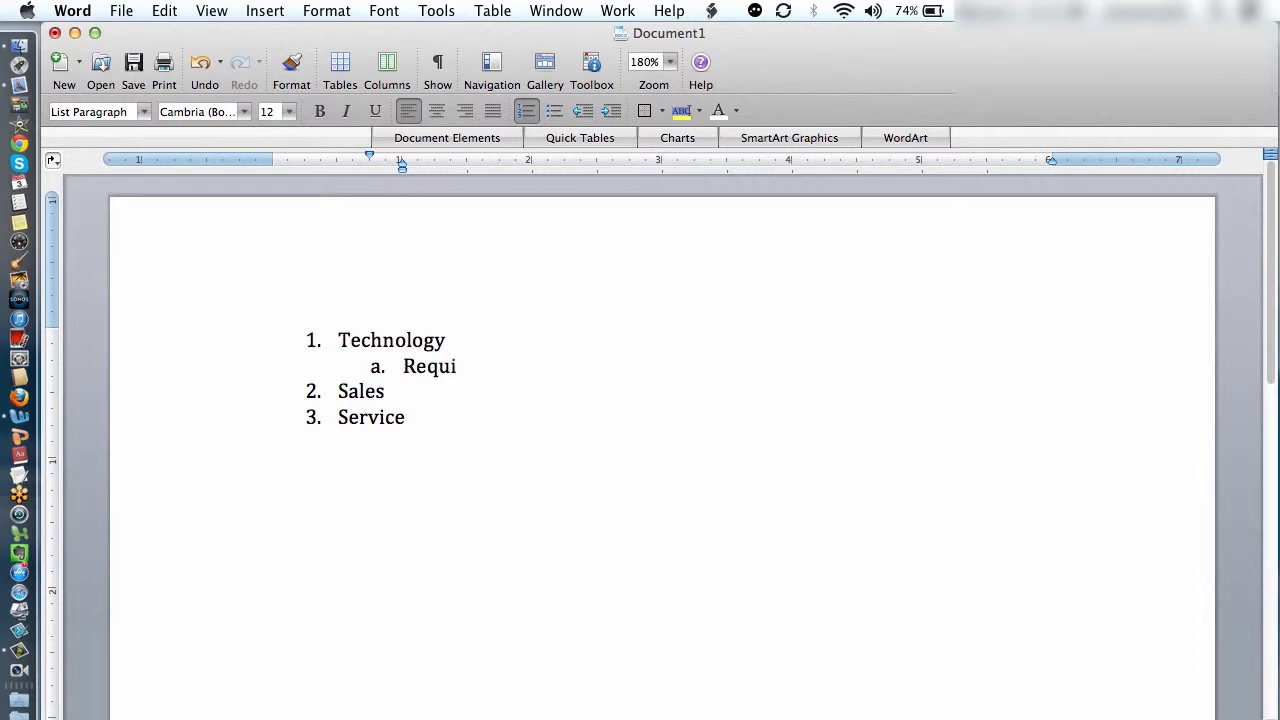
text(remnet)
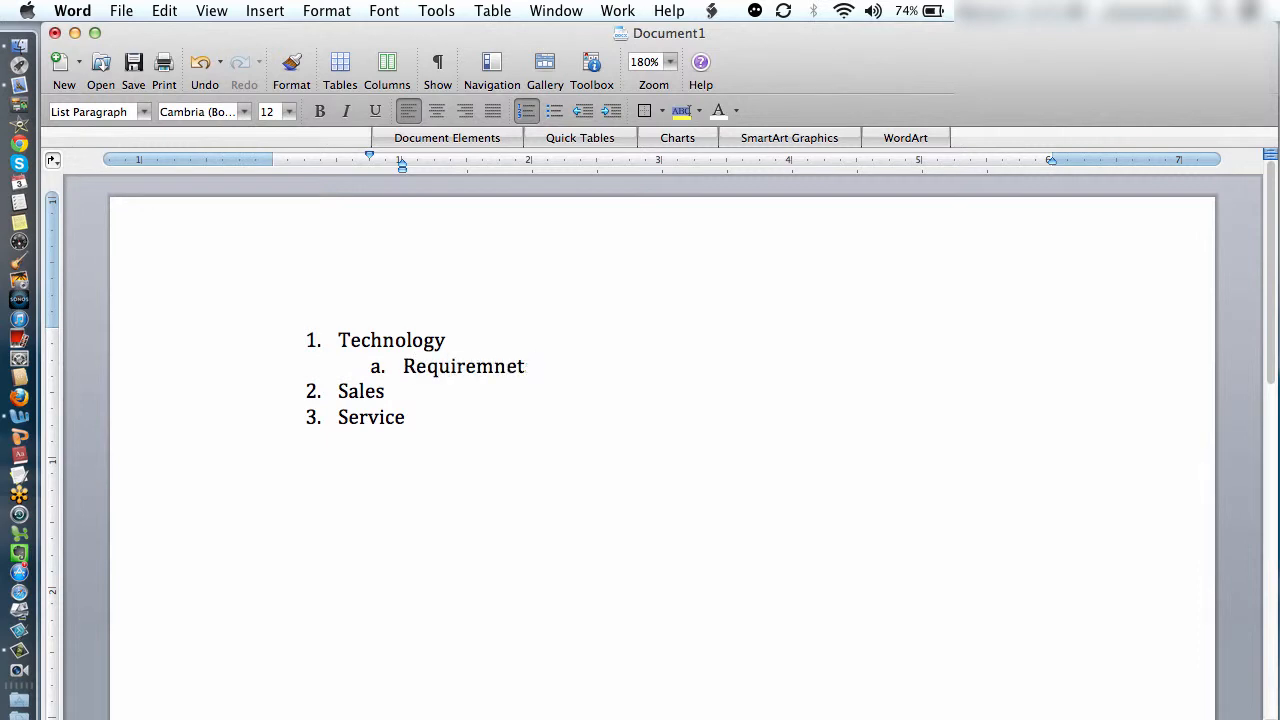
text(Requirements:)
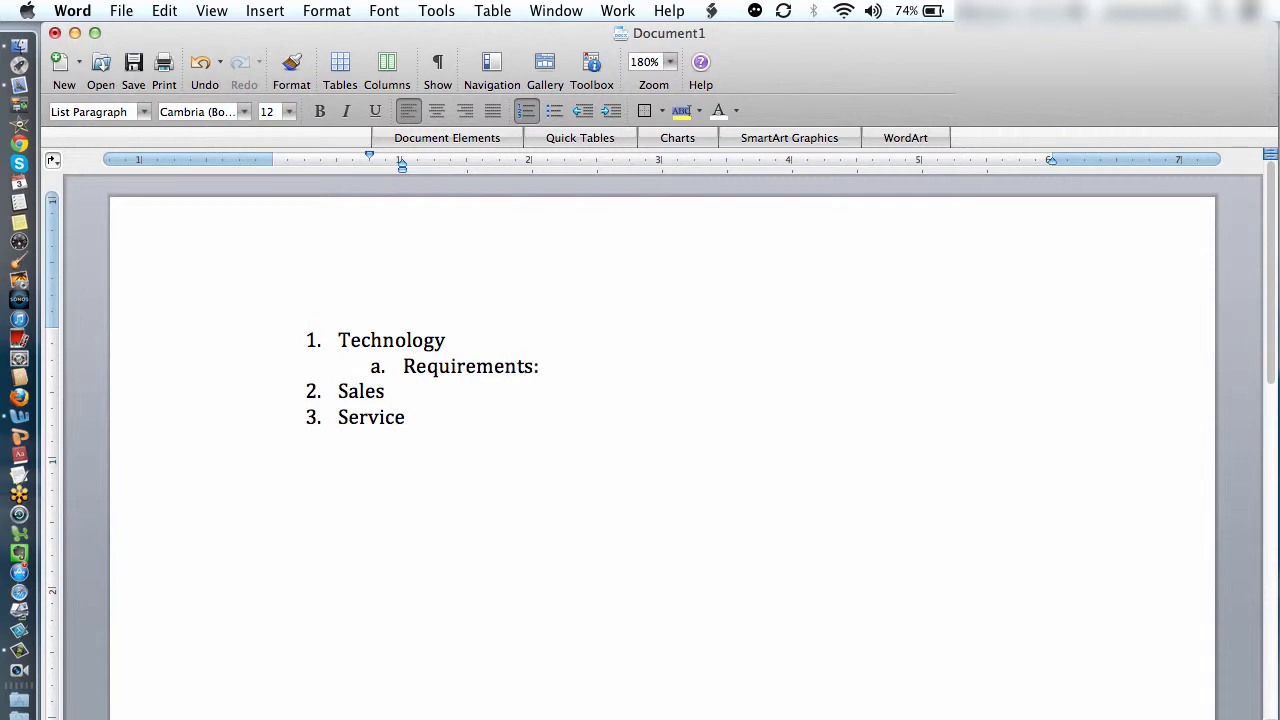
text(Create a paper-less 100% web-based process to set up new accounts.)
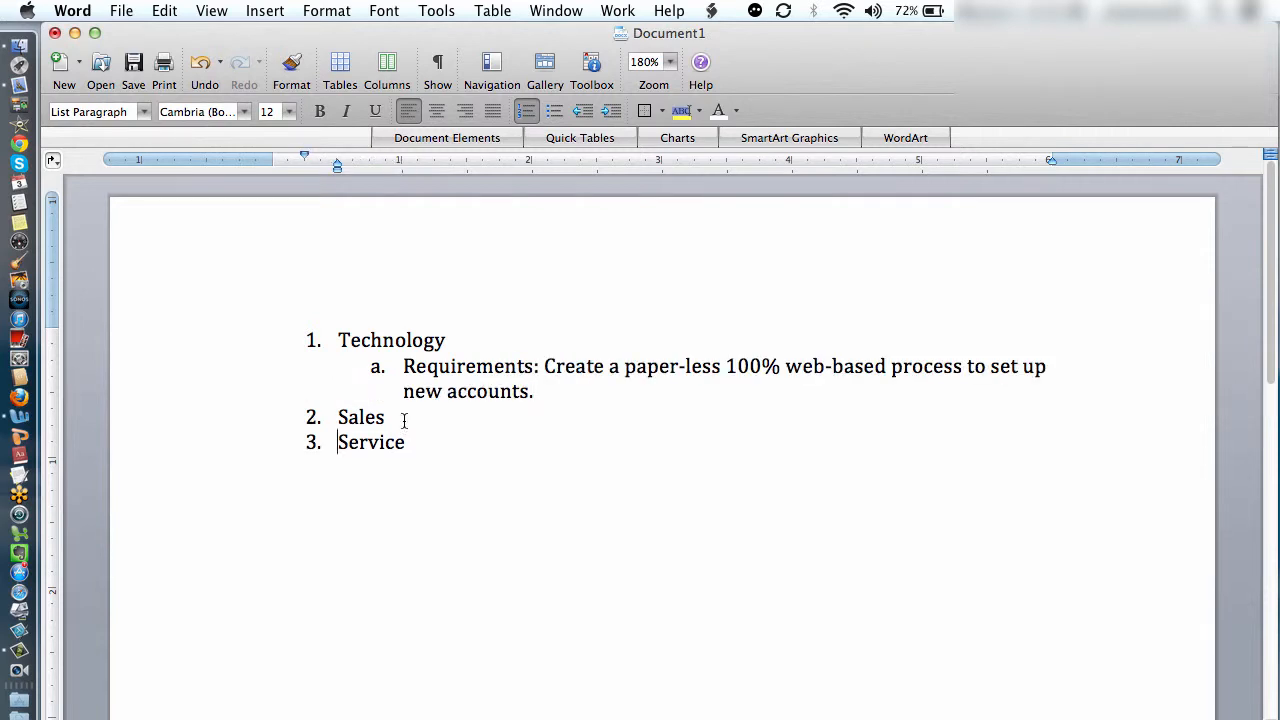
key(Return)
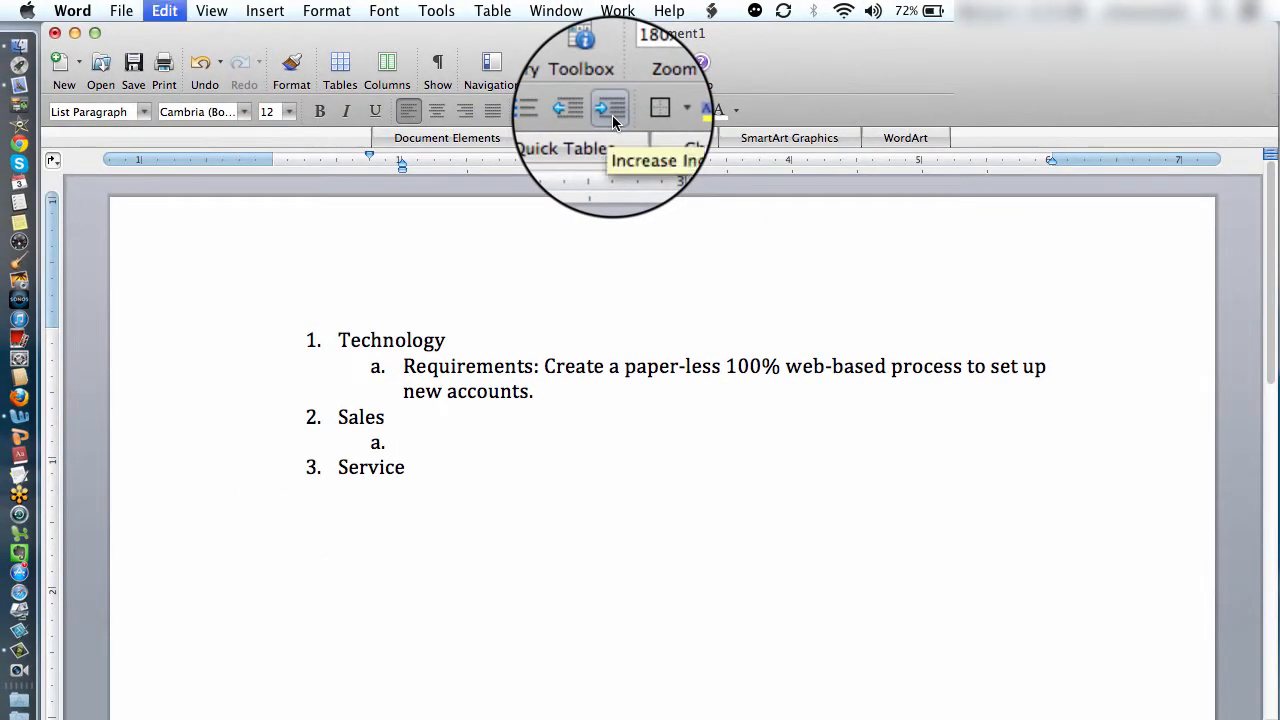
Enter the Key Accounts meeting subitem under Sales and the Training subitem under Service
text(Key Accounts: Schedule meetings with key accounts to promote the new process.)
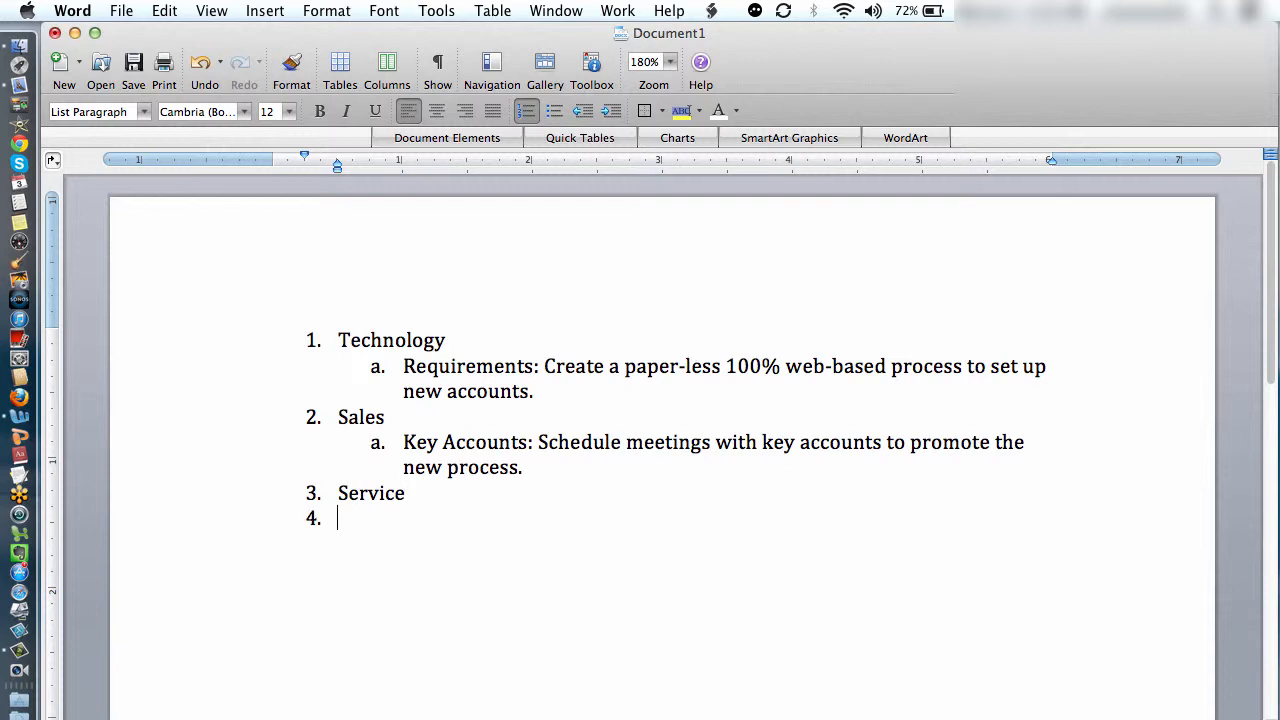
text(Training: Train the service groups on the new paper-less process.)
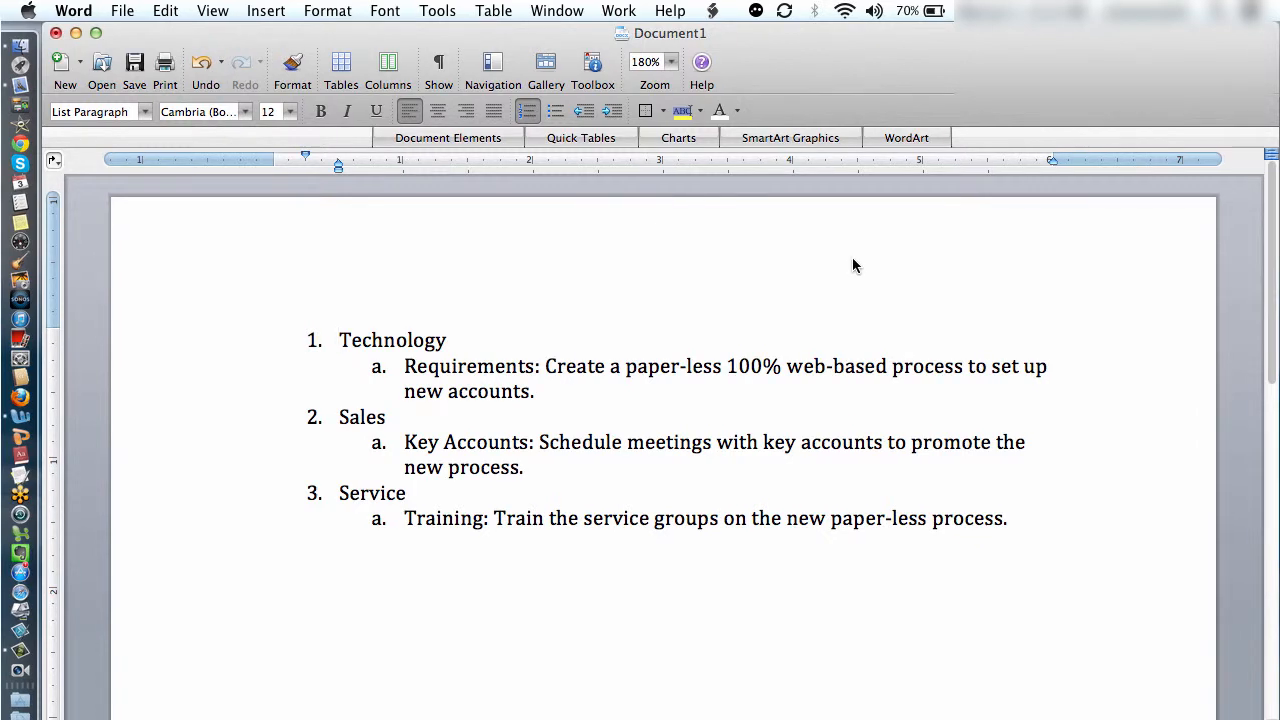
click(340, 340)
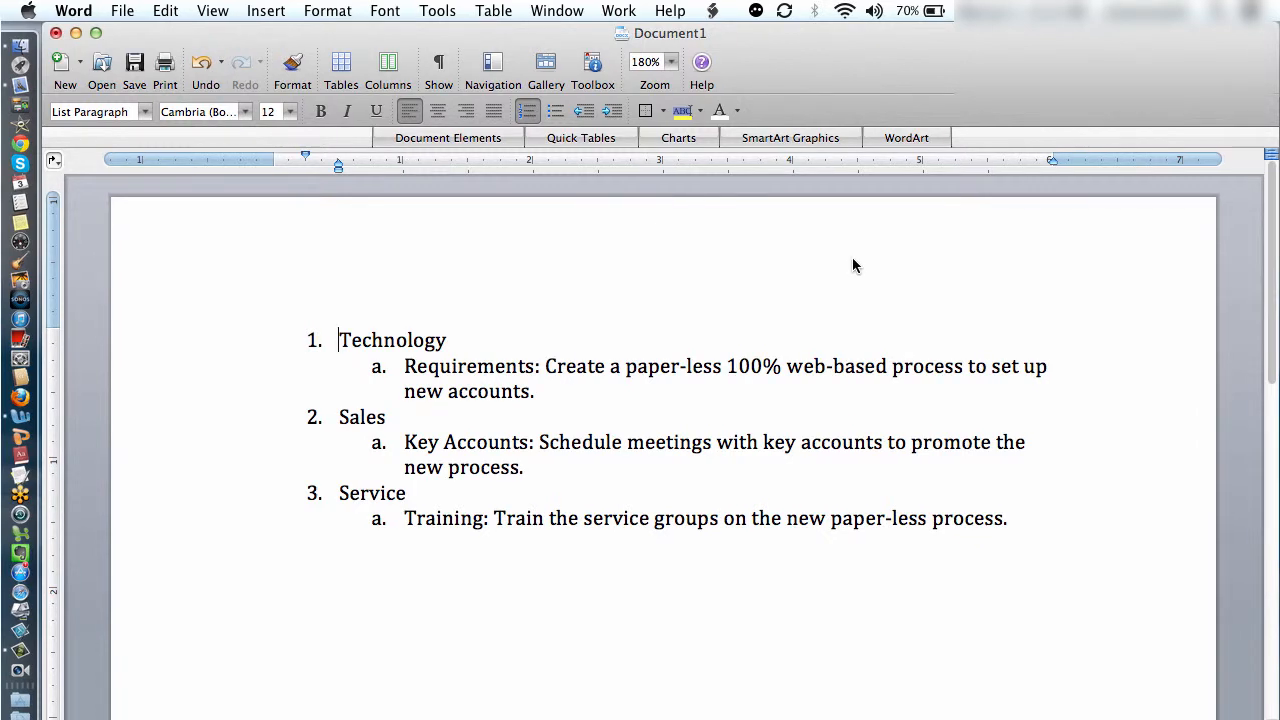
mouse_move(859, 288)
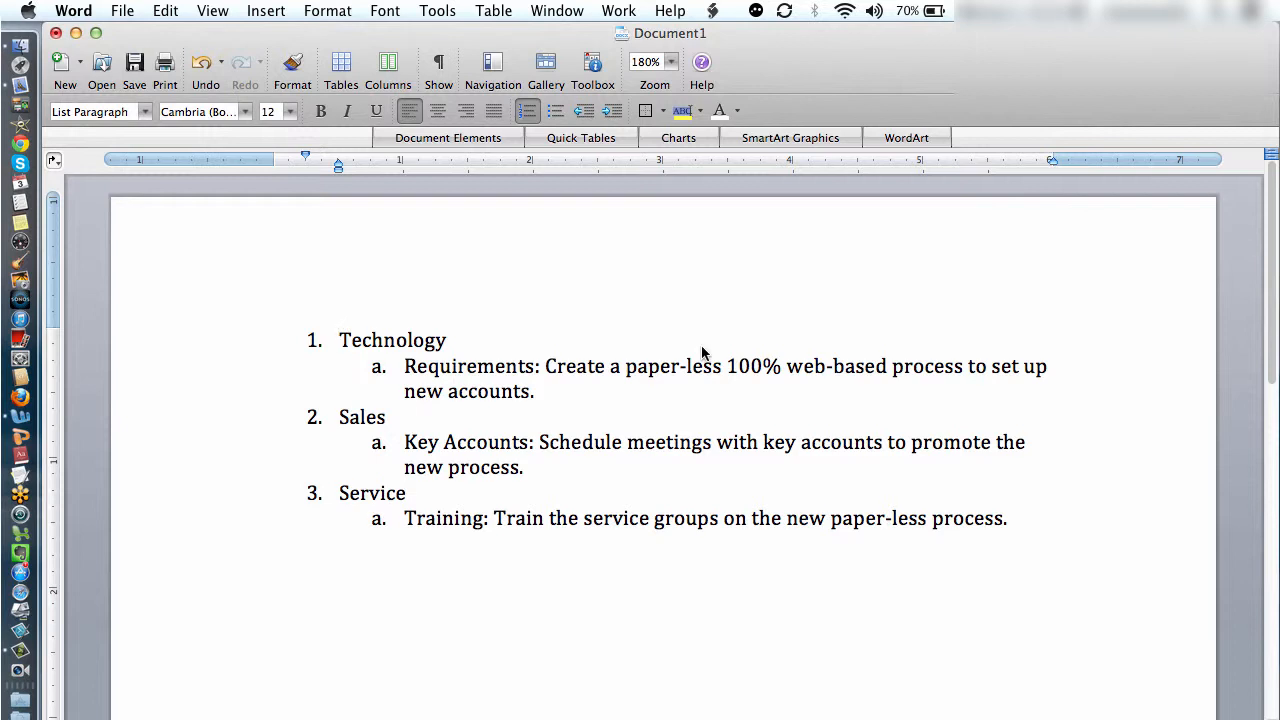
click(340, 340)
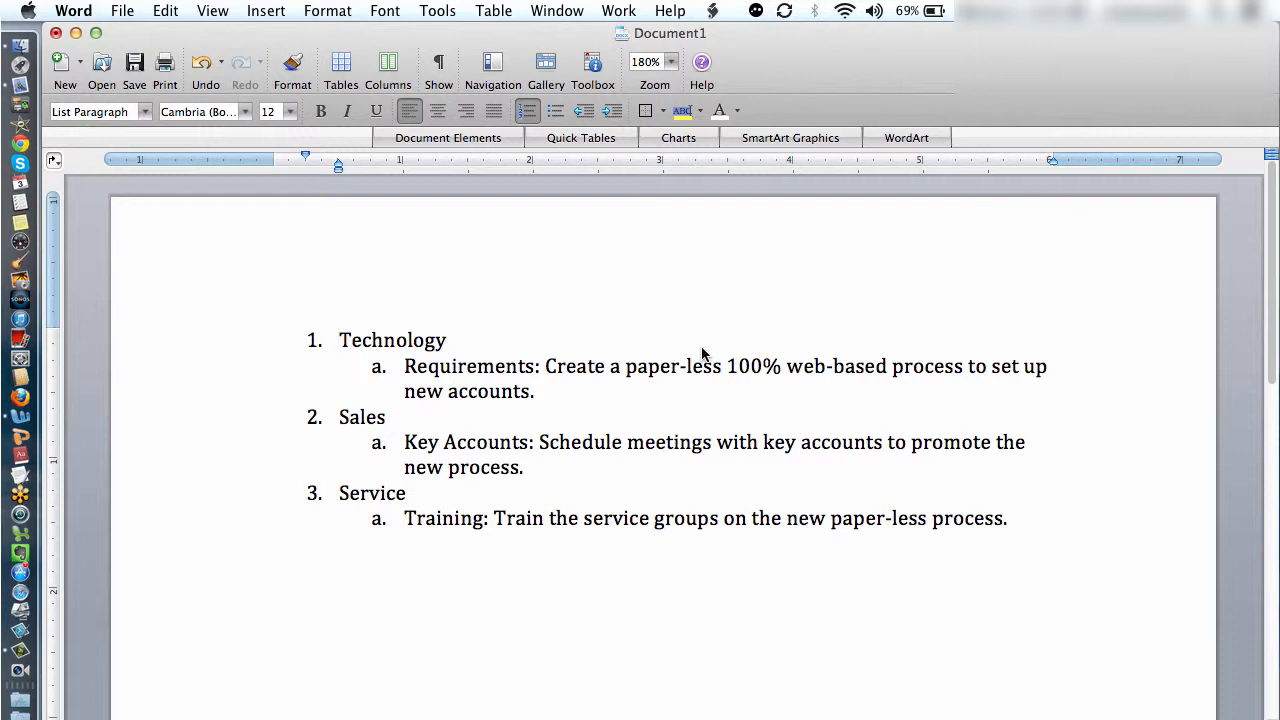
click(339, 340)
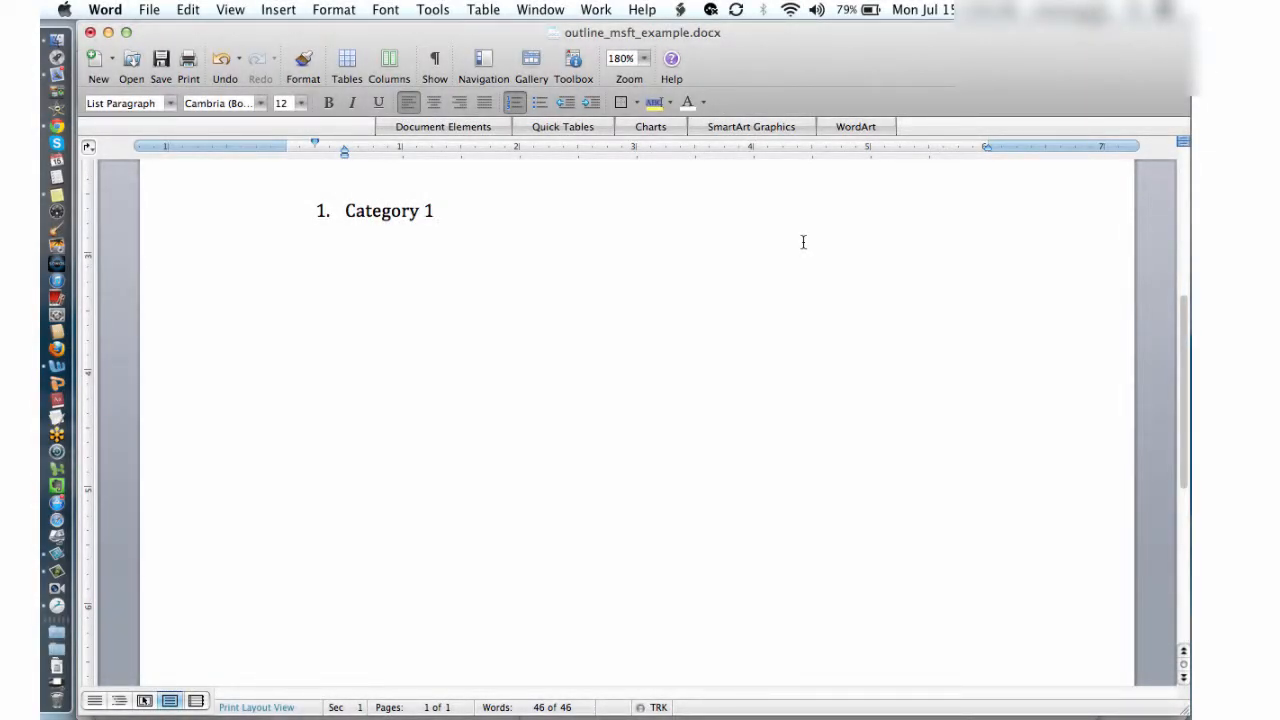
Add numbered items Category 2 and Category 3 after Category 1 in outline_msft_example.docx
key(return)
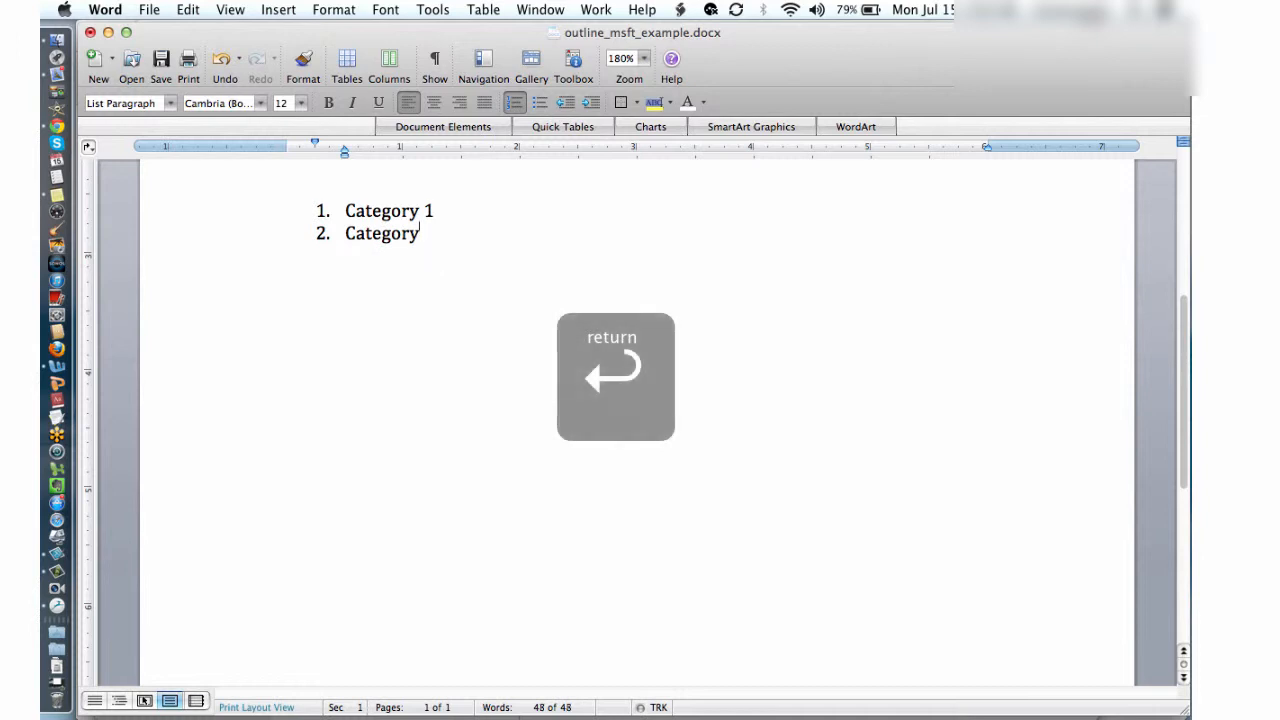
key(return)
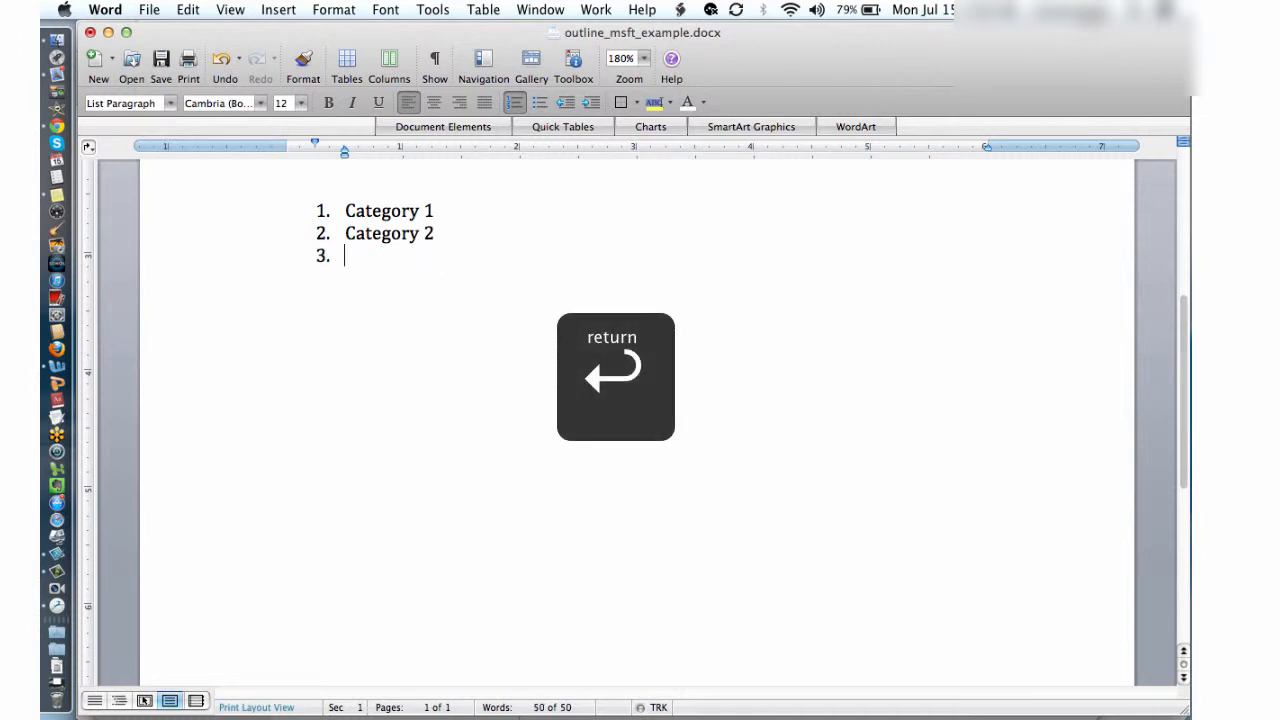
text(Category 3)
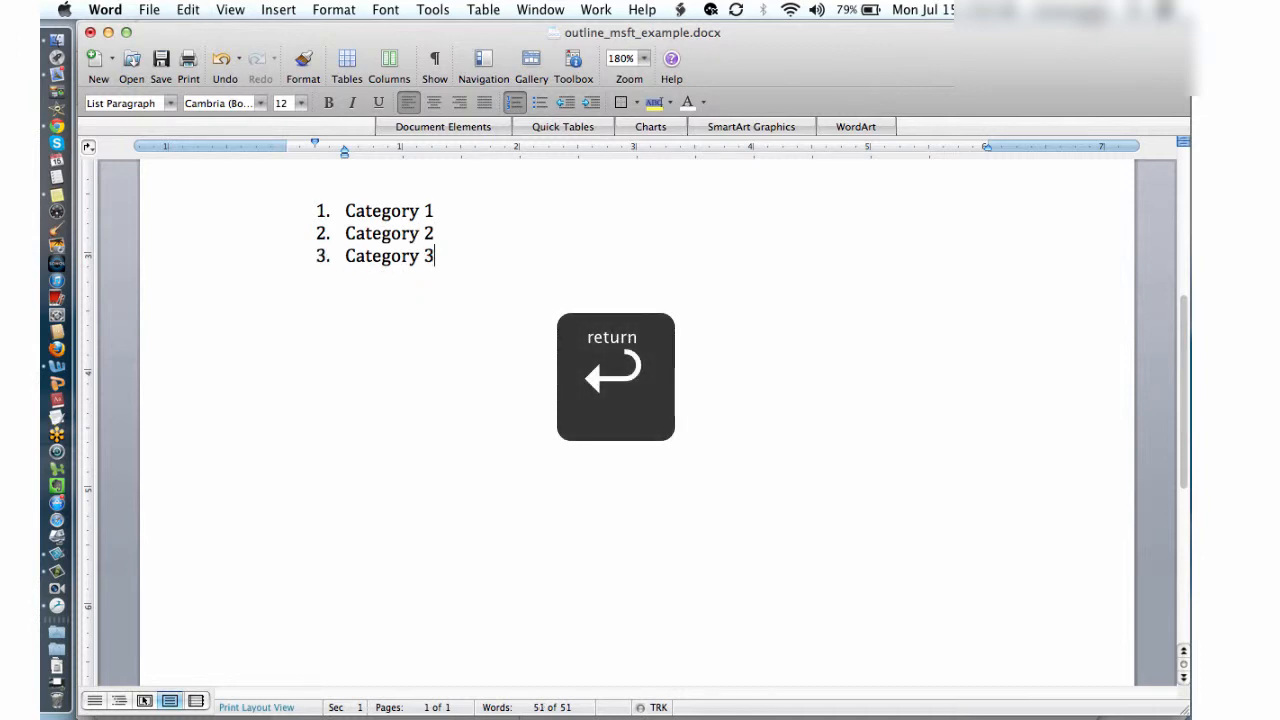
key(Return)
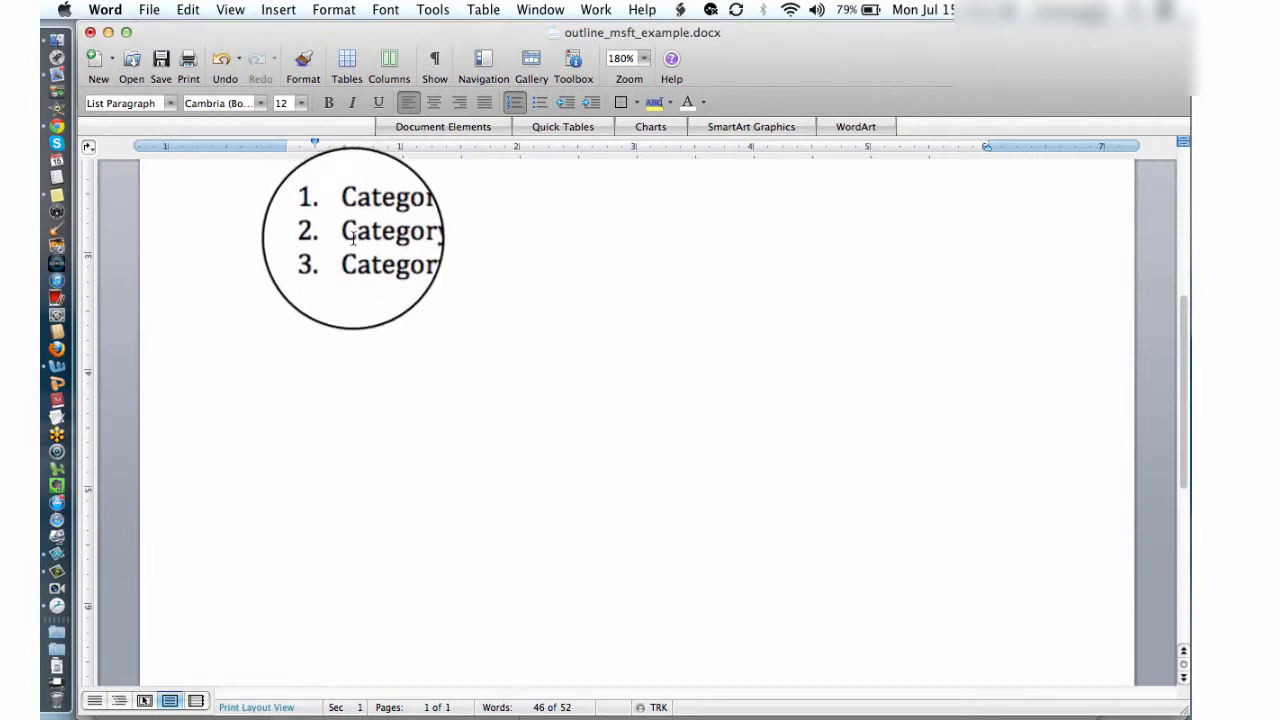
Indent Category 2 with Tab so it becomes subitem 'a' under Category 1
key(Tab)
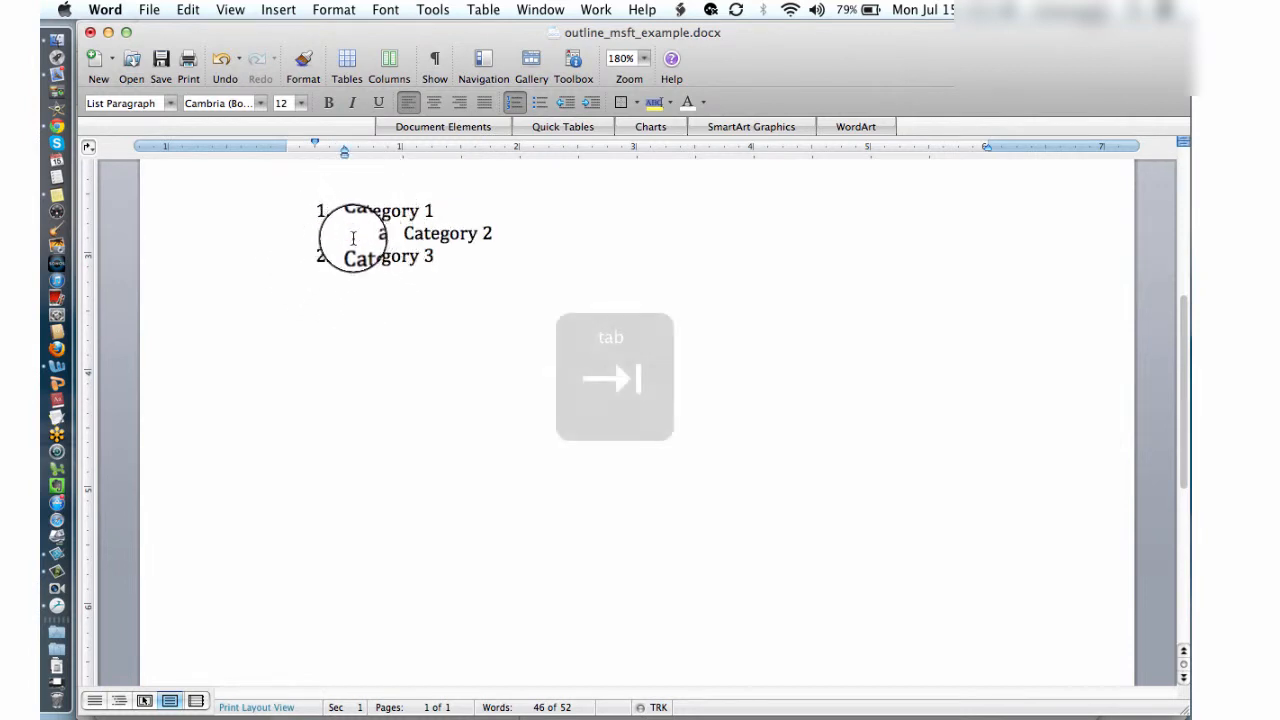
key(Tab)
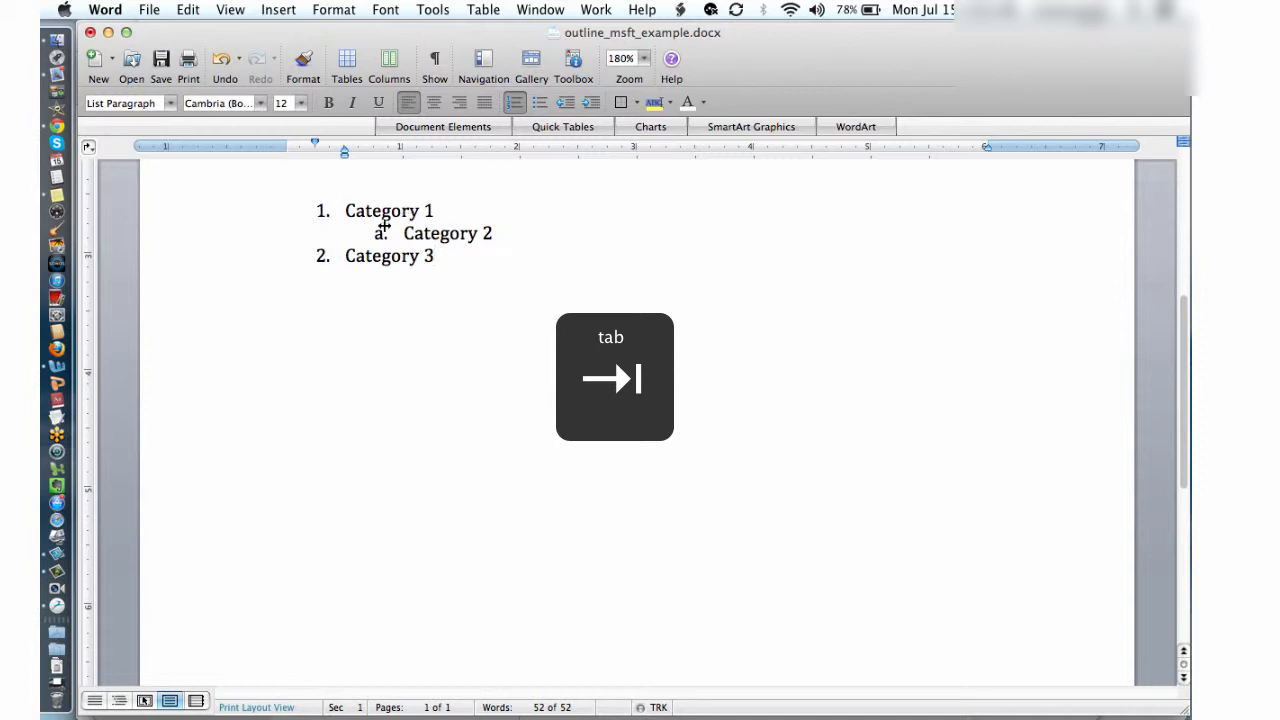
click(435, 256)
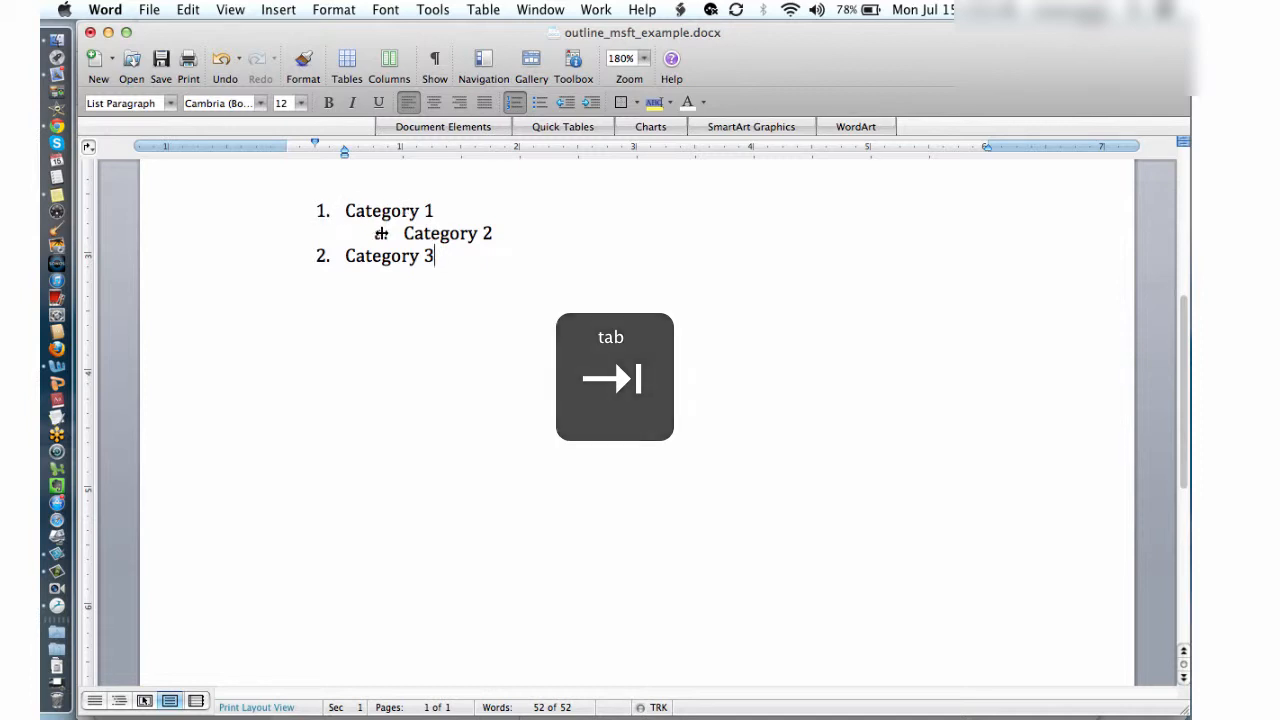
key(tab)
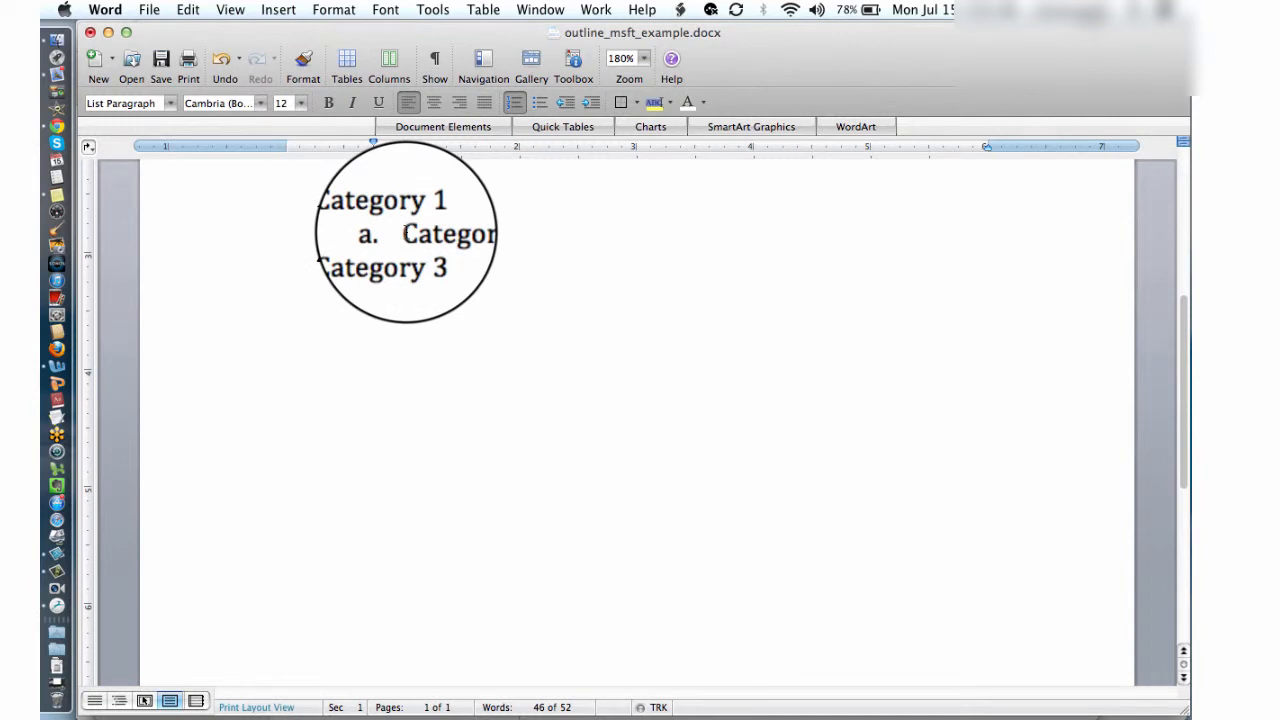
Press Shift+Tab on Category 2 to make it numbered item 2 again
key(shift+tab)
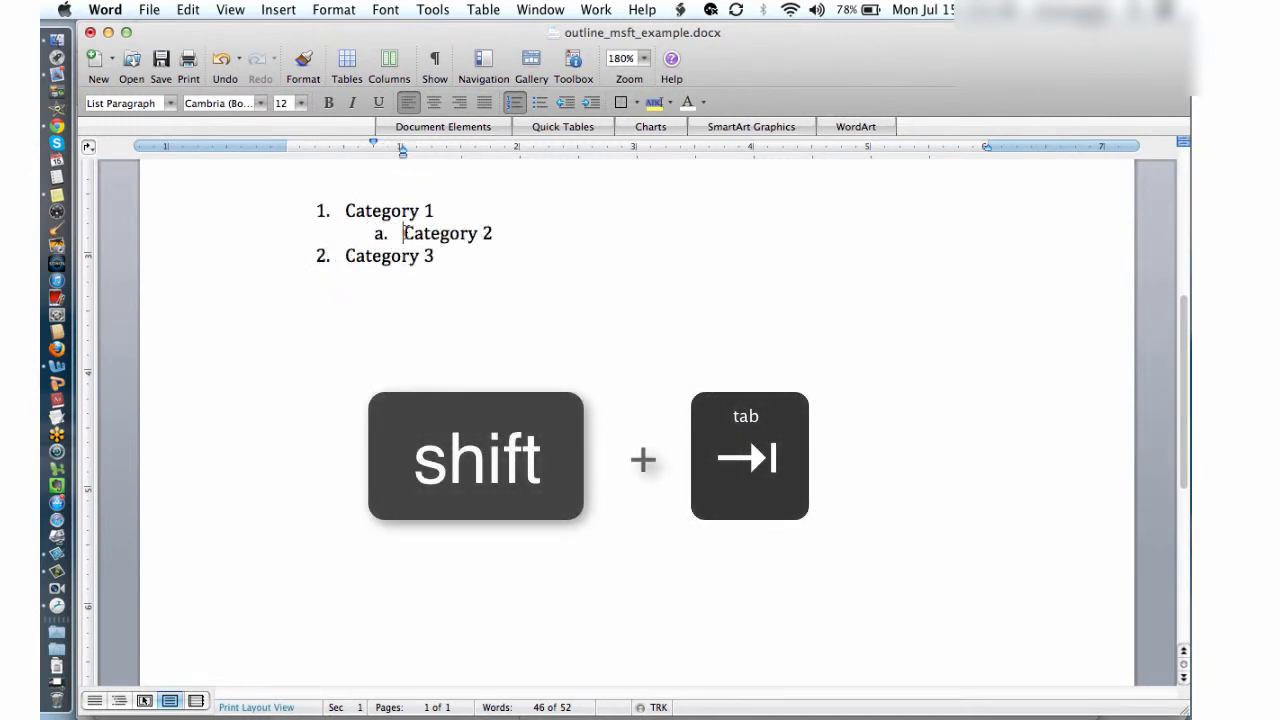
key(shift+tab)
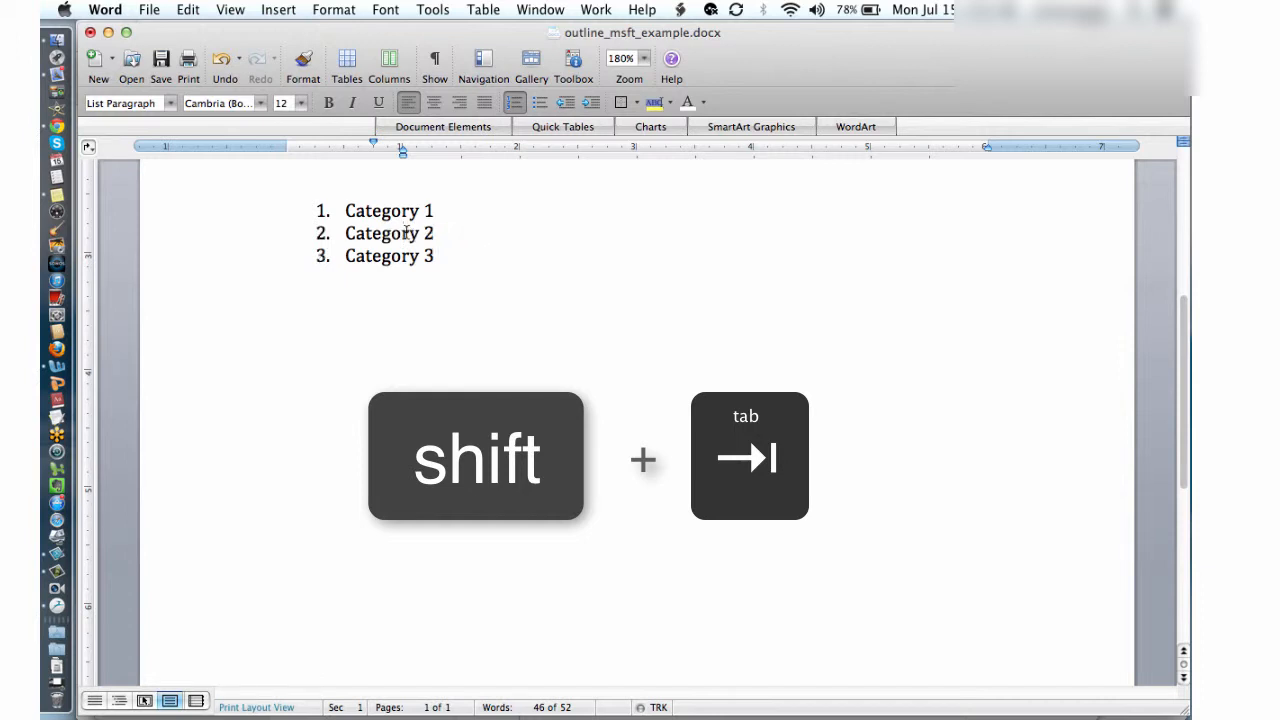